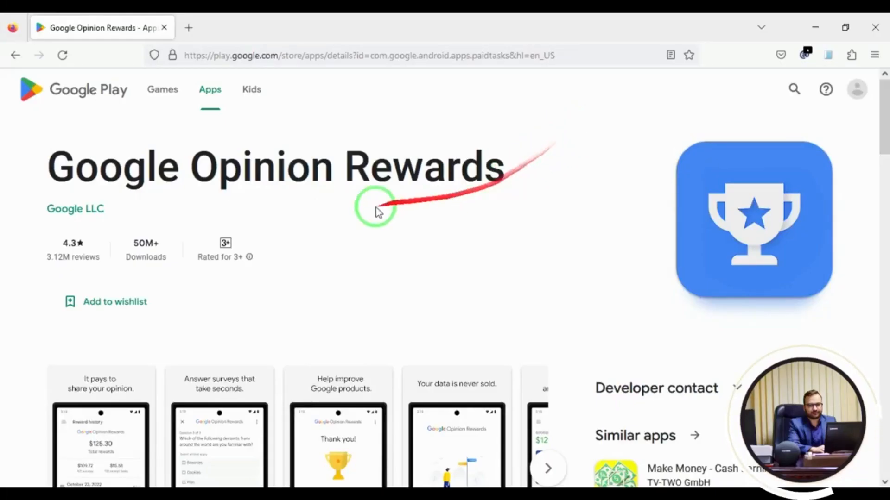
Step: Enlarge the MISTPLAY screenshots and step to the next one, then skim the listing below
{"action": "scroll", "scroll_direction": "down", "scroll_amount": 3}
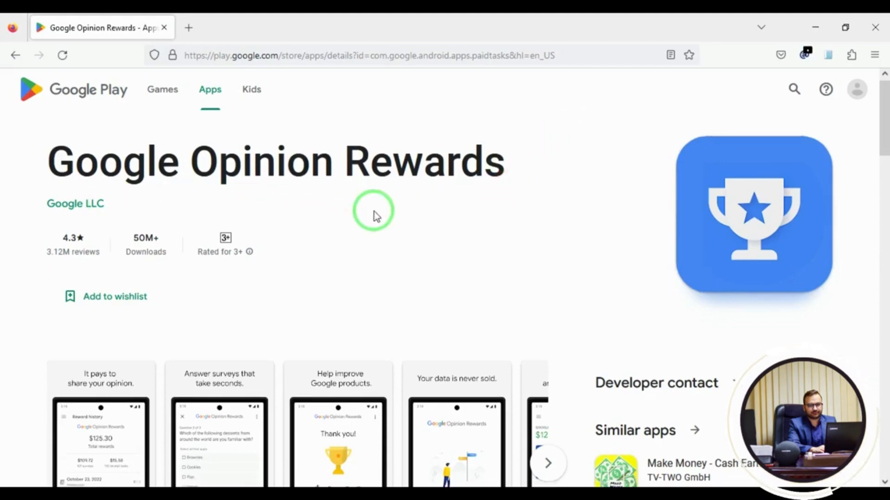
{"action": "left_click", "coordinate": [100, 426]}
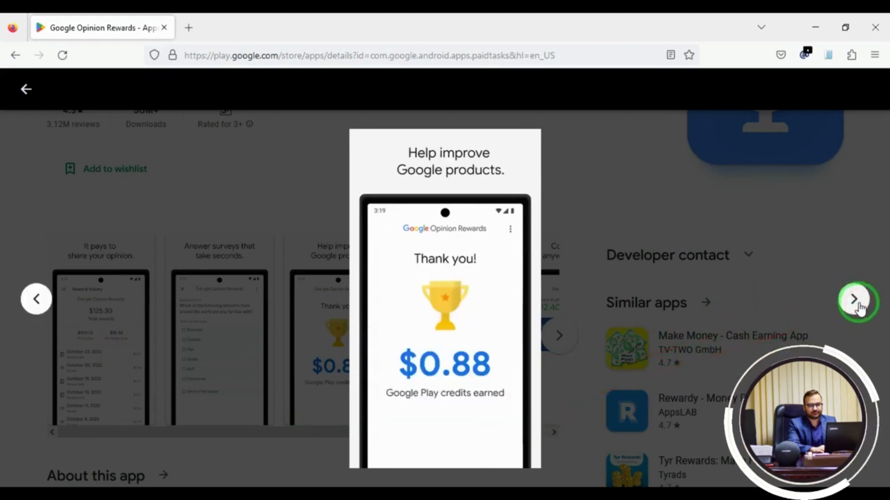
{"action": "left_click", "coordinate": [856, 300]}
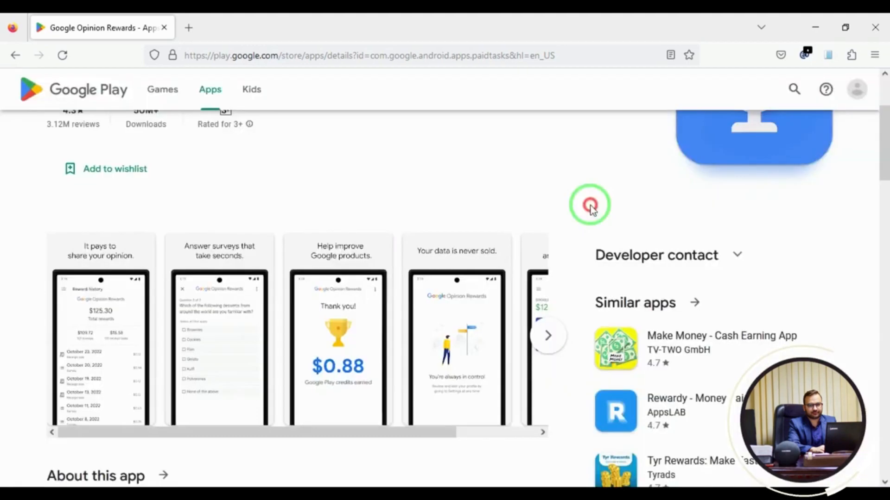
{"action": "scroll", "scroll_direction": "down", "scroll_amount": 3}
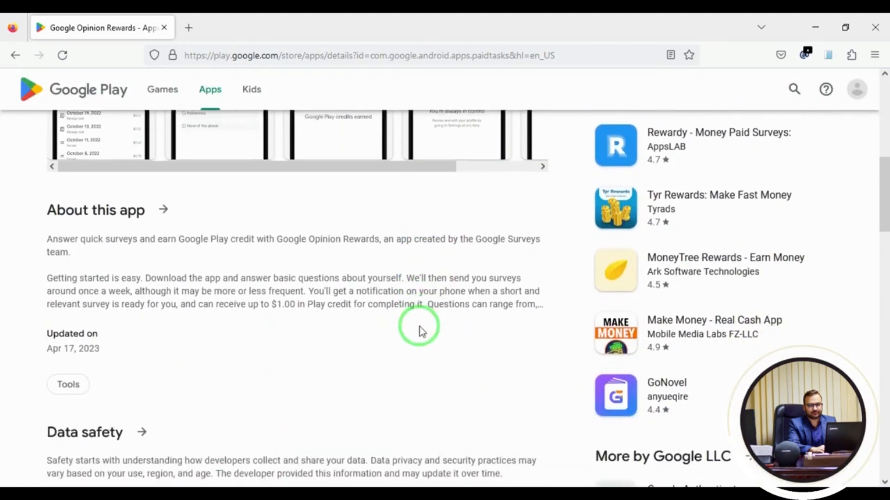
{"action": "scroll", "scroll_direction": "down", "scroll_amount": 3}
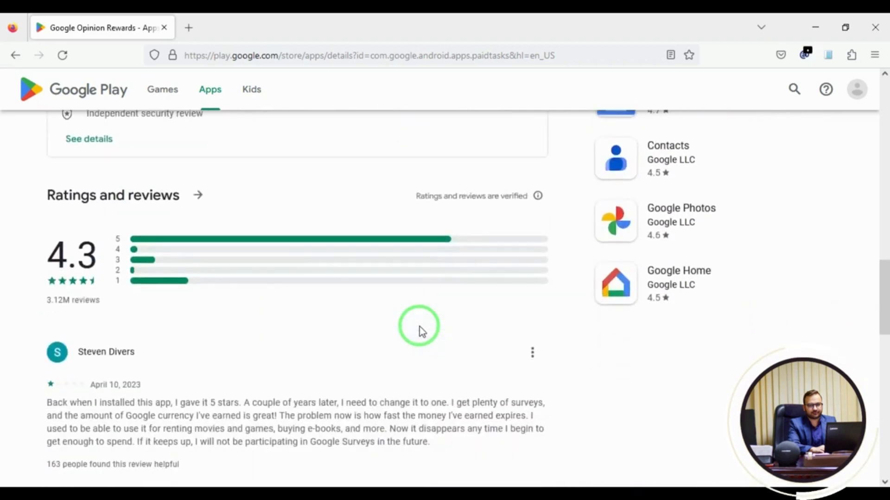
{"action": "scroll", "scroll_direction": "down", "scroll_amount": 3}
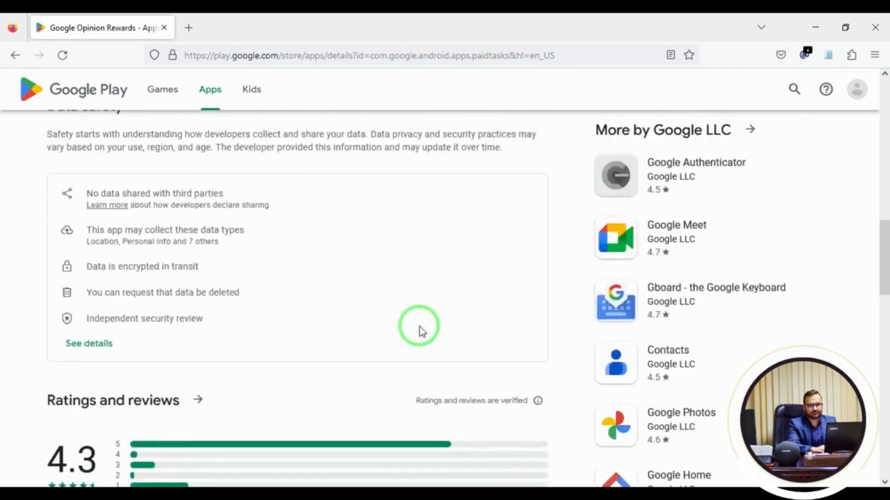
{"action": "scroll", "scroll_direction": "up", "scroll_amount": 3}
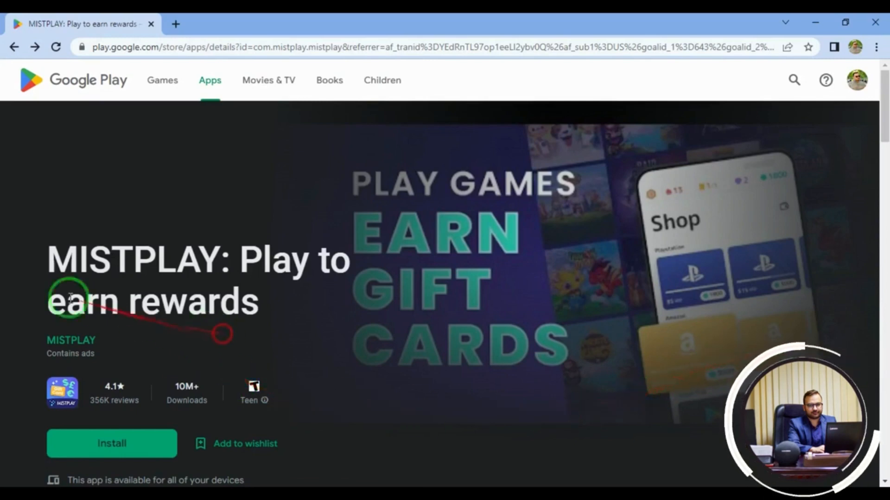
Step: Flip through further screenshots and read down through data safety to the reviews
{"action": "scroll", "scroll_direction": "down", "scroll_amount": 3}
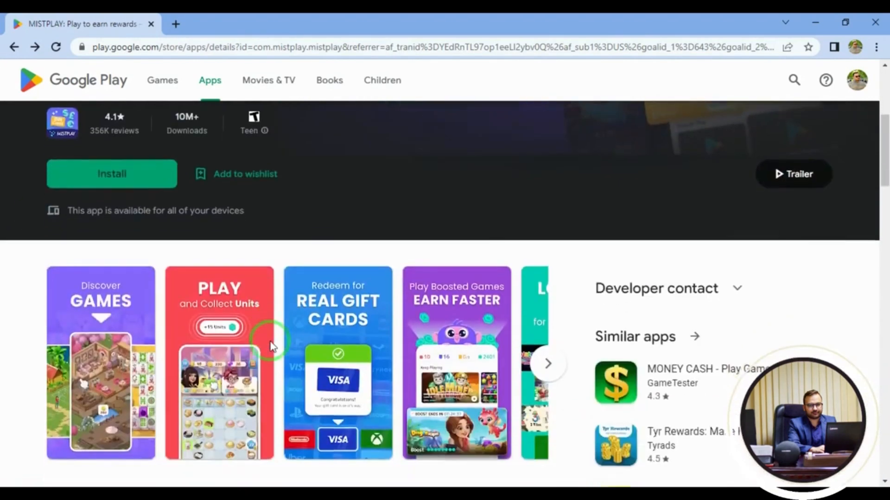
{"action": "scroll", "scroll_direction": "down", "scroll_amount": 3}
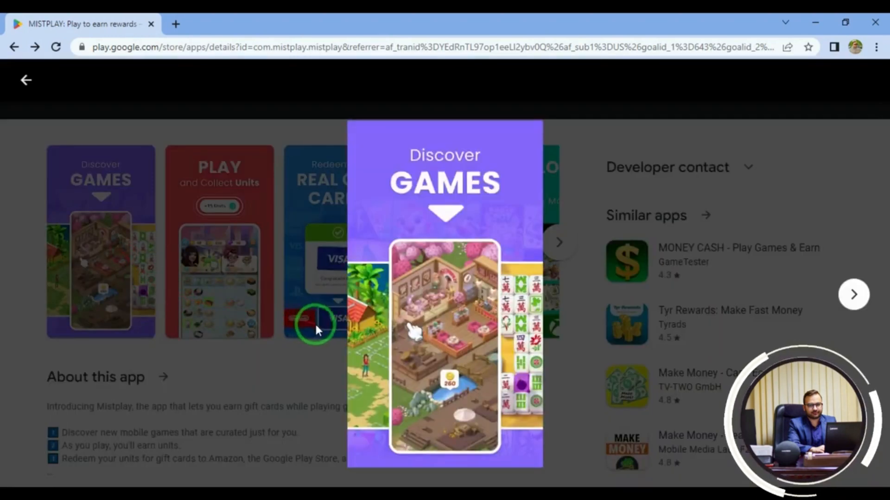
{"action": "left_click", "coordinate": [854, 294]}
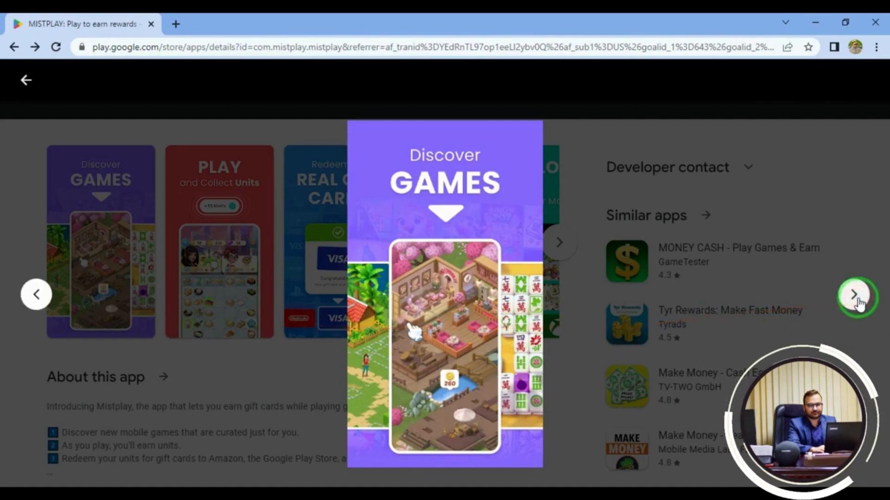
{"action": "left_click", "coordinate": [854, 294]}
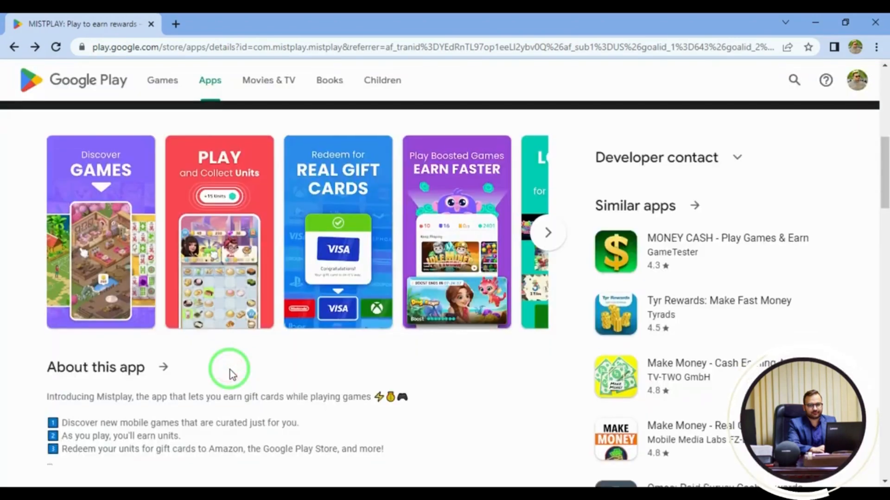
{"action": "scroll", "scroll_direction": "down", "scroll_amount": 3}
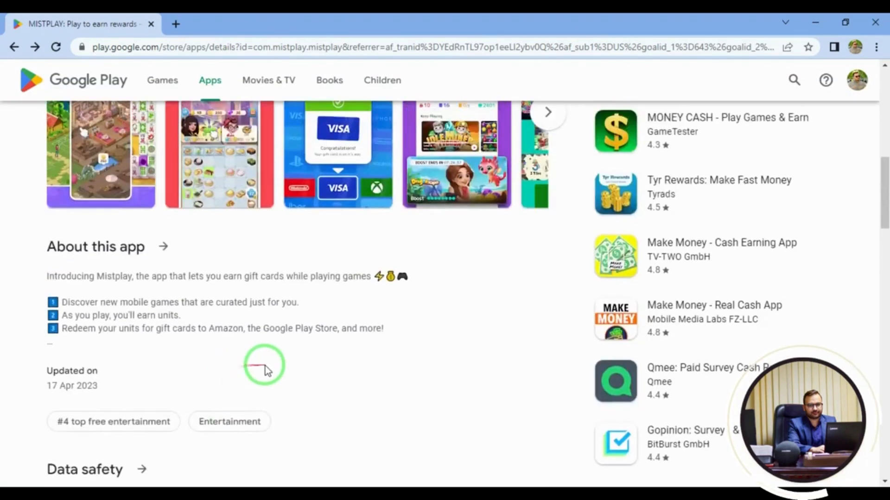
{"action": "scroll", "scroll_direction": "down", "scroll_amount": 3}
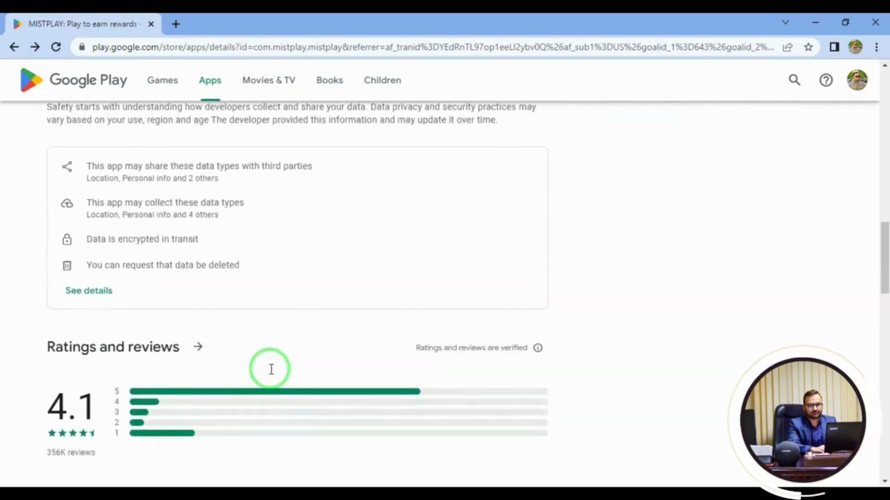
{"action": "scroll", "scroll_direction": "down", "scroll_amount": 3}
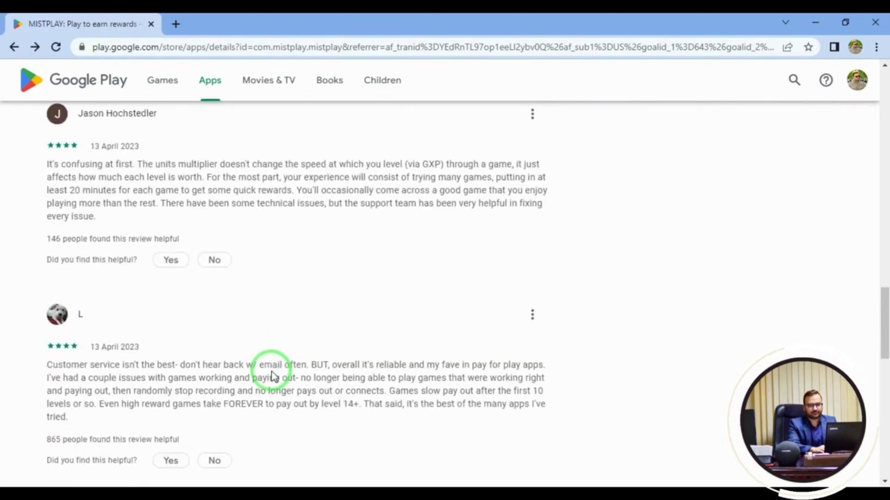
{"action": "scroll", "scroll_direction": "down", "scroll_amount": 3}
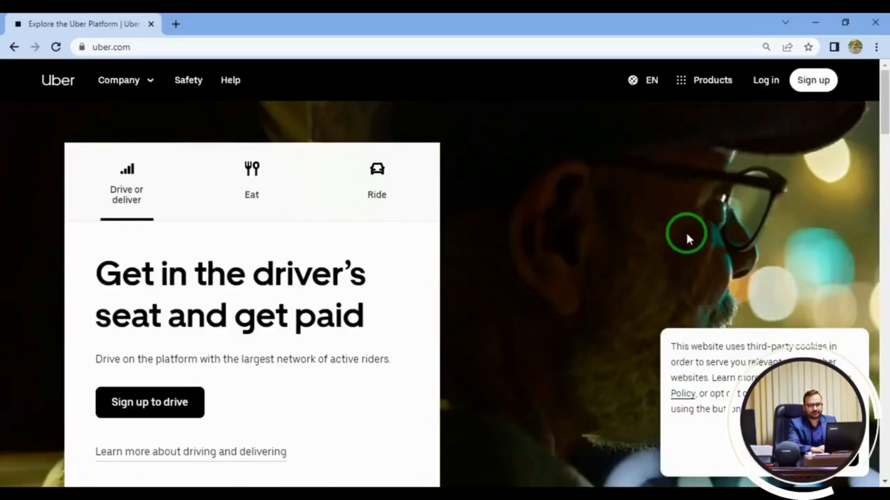
Step: Scroll the Uber homepage past Business, Uber One and safety down to the sign-up links and footer
{"action": "scroll", "scroll_direction": "down", "scroll_amount": 3}
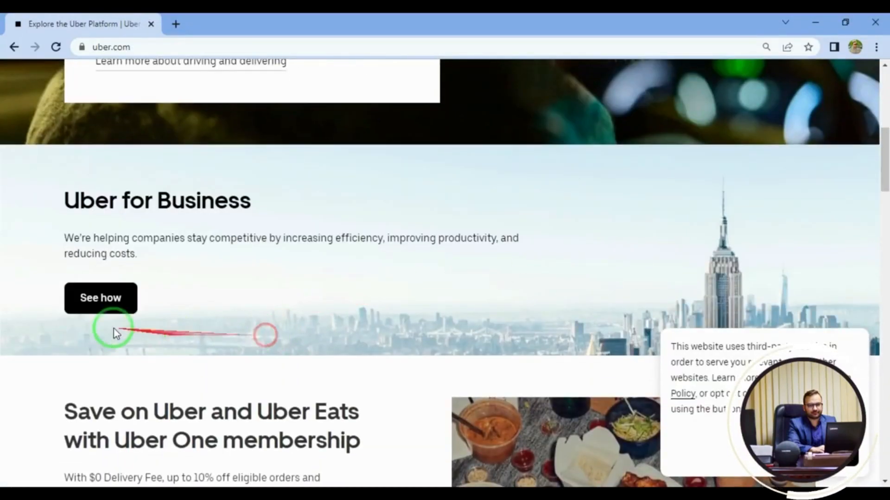
{"action": "scroll", "scroll_direction": "down", "scroll_amount": 3}
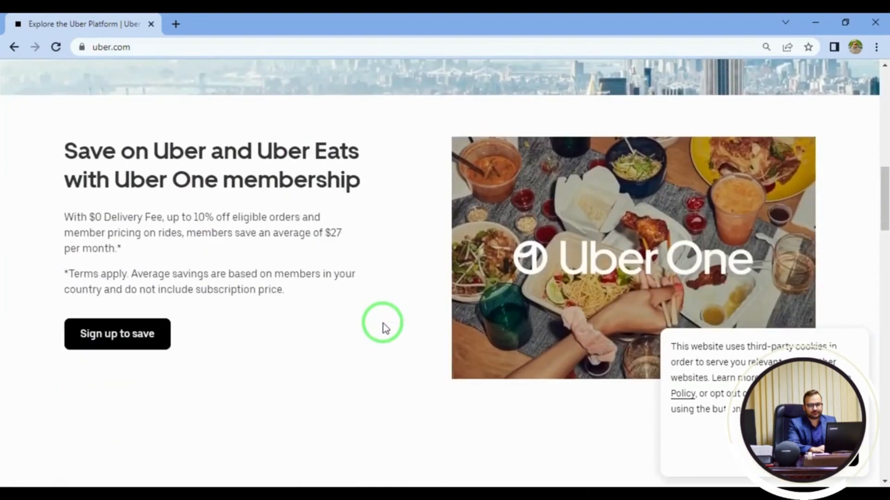
{"action": "scroll", "scroll_direction": "down", "scroll_amount": 3}
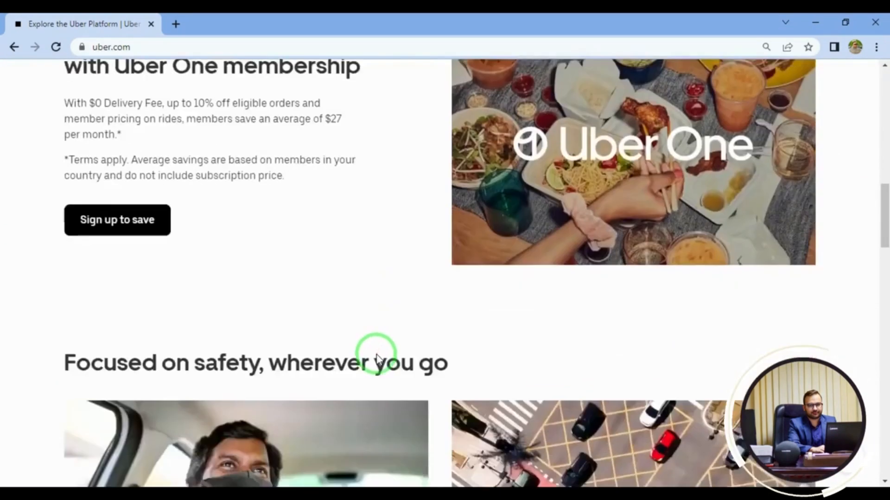
{"action": "scroll", "scroll_direction": "down", "scroll_amount": 3}
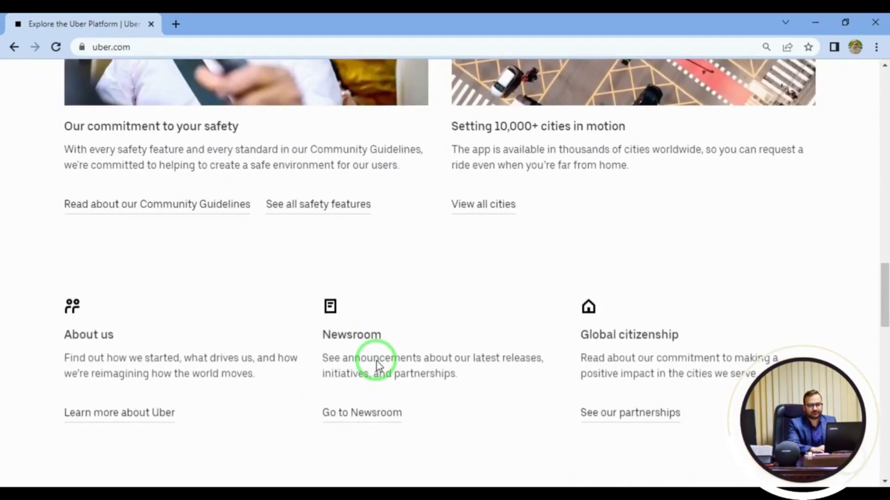
{"action": "scroll", "scroll_direction": "down", "scroll_amount": 3}
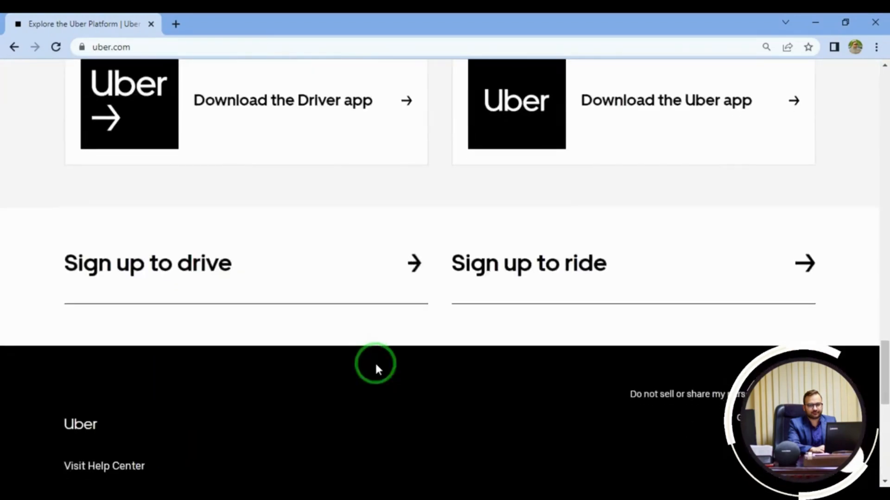
{"action": "scroll", "scroll_direction": "down", "scroll_amount": 3}
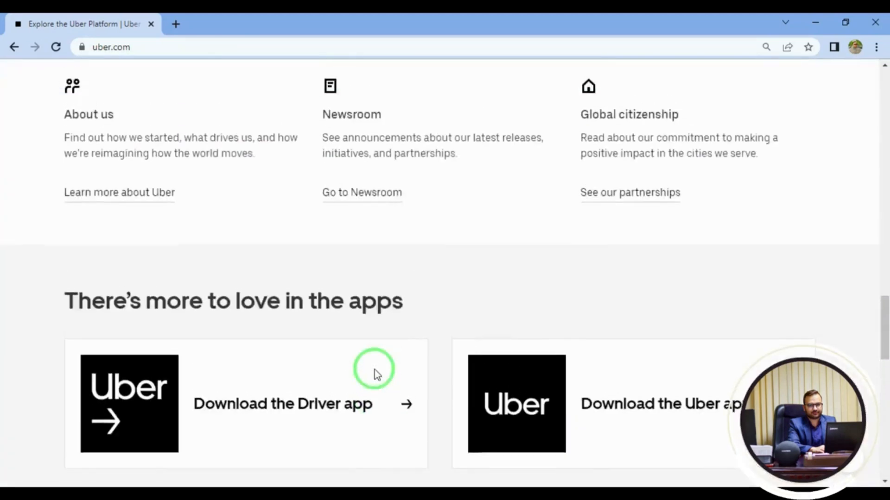
{"action": "scroll", "scroll_direction": "down", "scroll_amount": 3}
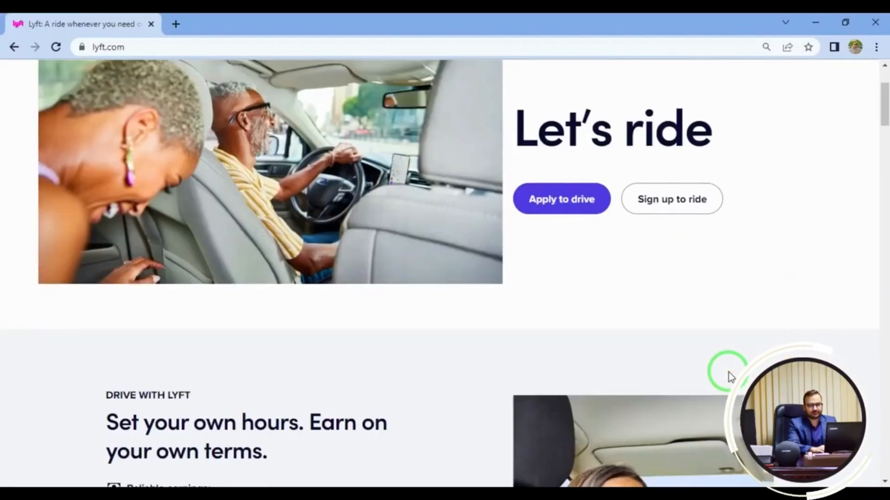
Step: Scroll Lyft's homepage past testimonials, ride types and safety to the Lyft Business section
{"action": "scroll", "scroll_direction": "down", "scroll_amount": 3}
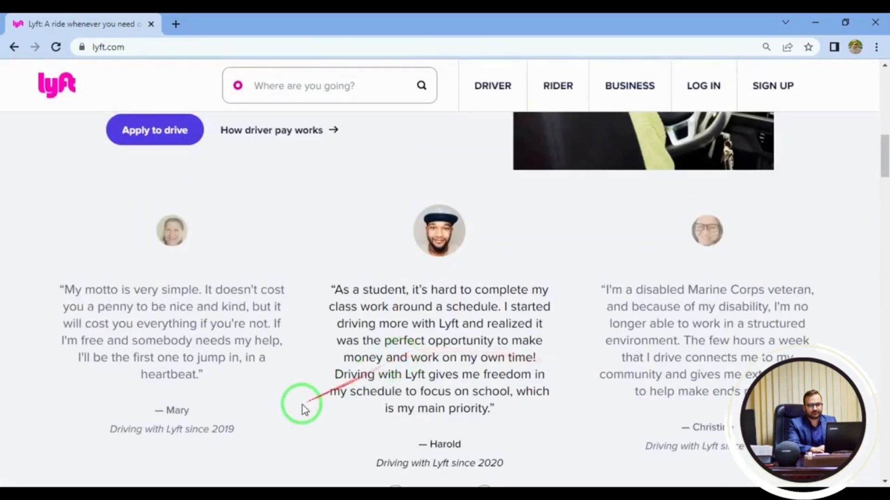
{"action": "left_click", "coordinate": [487, 368]}
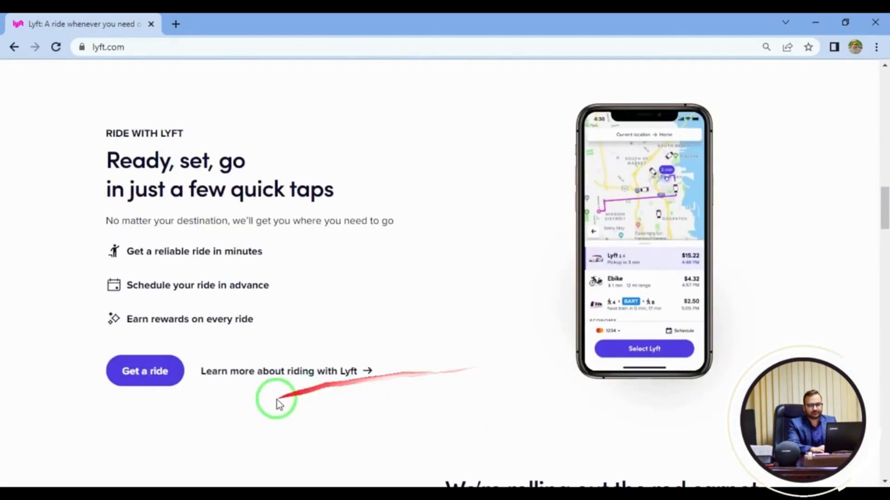
{"action": "scroll", "scroll_direction": "down", "scroll_amount": 3}
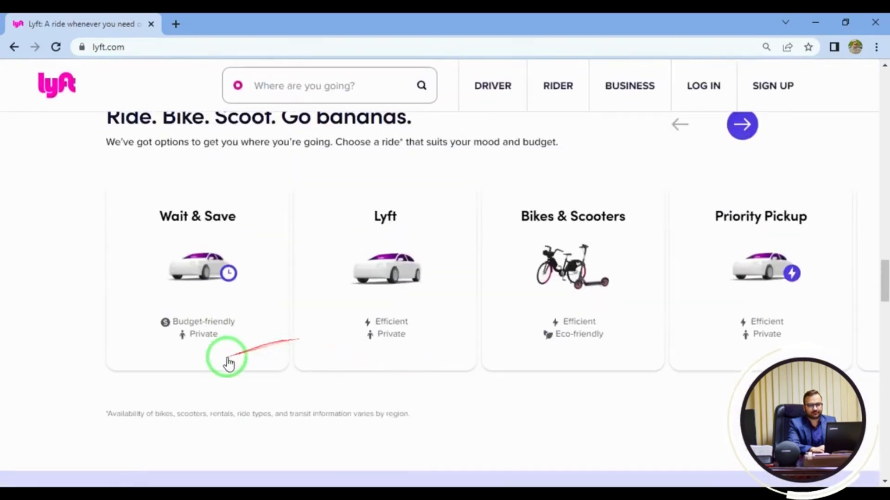
{"action": "mouse_move", "coordinate": [600, 372]}
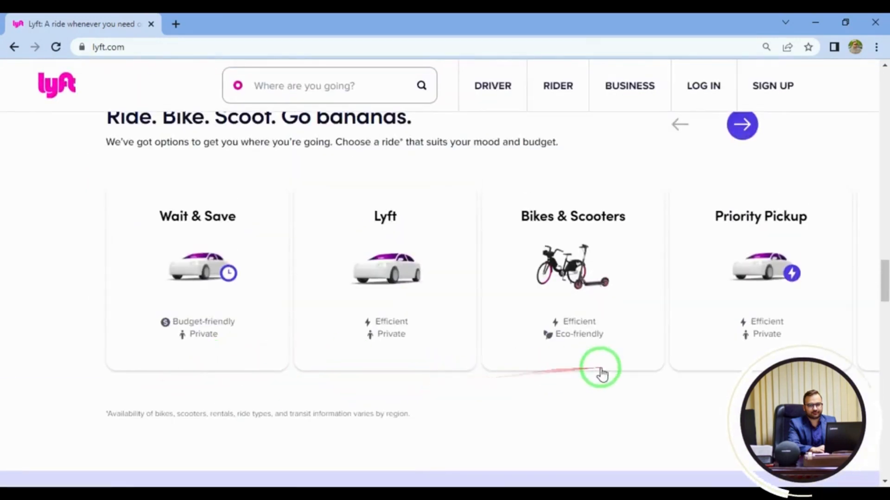
{"action": "scroll", "scroll_direction": "down", "scroll_amount": 3}
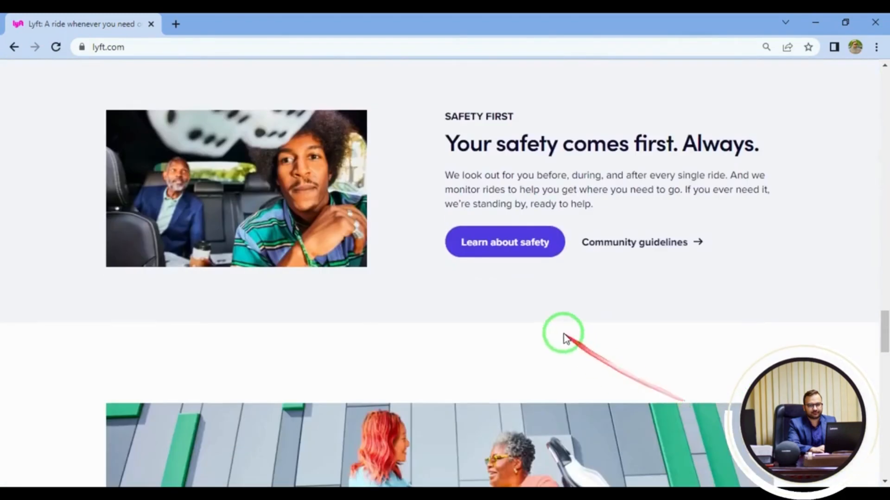
{"action": "scroll", "scroll_direction": "down", "scroll_amount": 3}
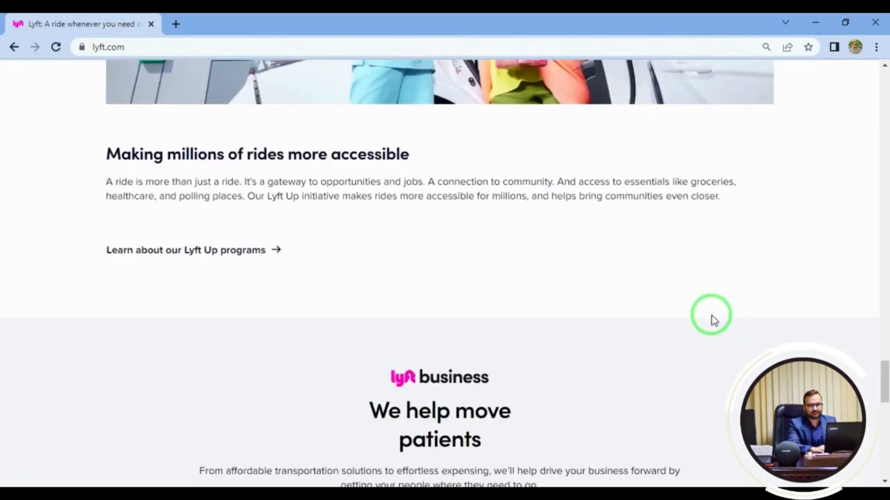
{"action": "scroll", "scroll_direction": "up", "scroll_amount": 3}
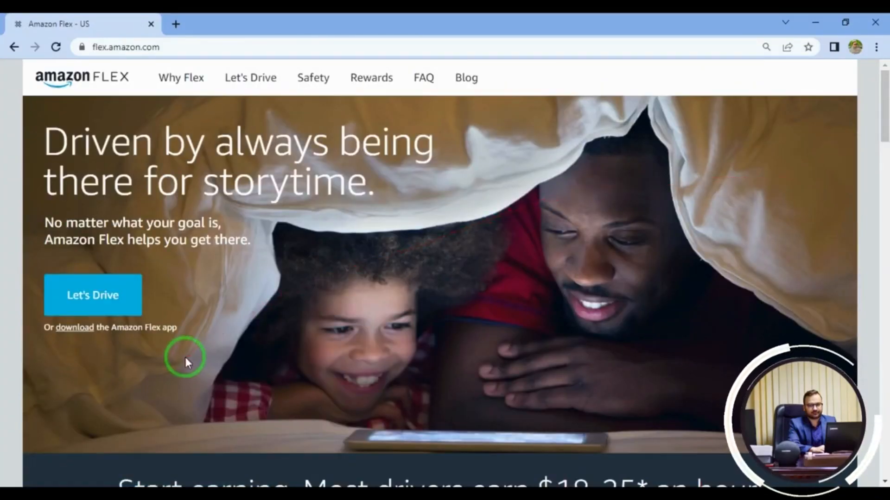
Step: Scroll the Amazon Flex homepage down to the Let's Drive section at the bottom
{"action": "scroll", "scroll_direction": "down", "scroll_amount": 3}
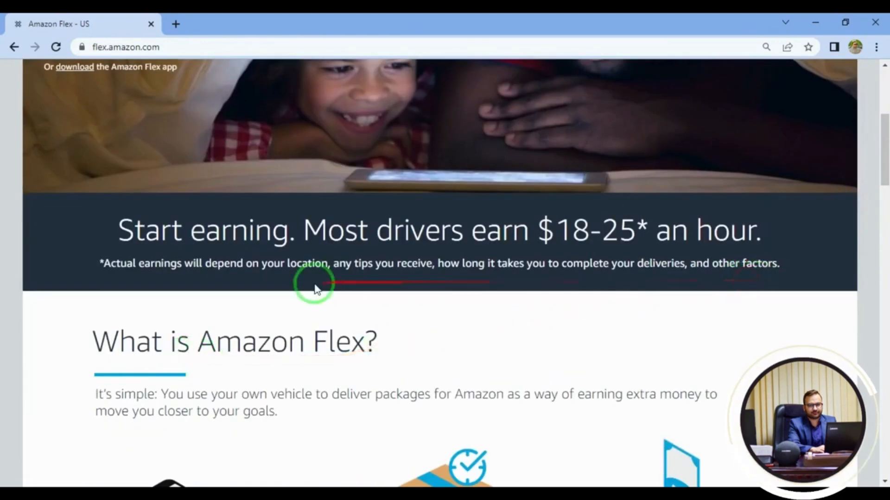
{"action": "scroll", "scroll_direction": "down", "scroll_amount": 3}
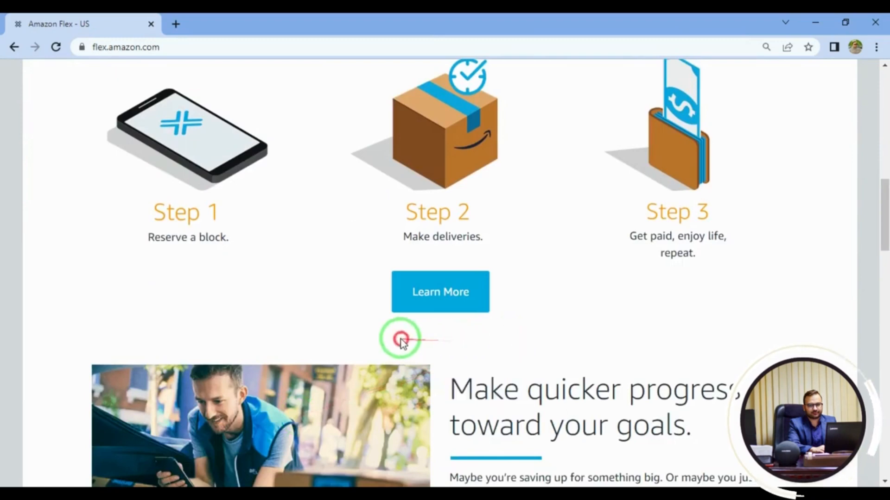
{"action": "scroll", "scroll_direction": "down", "scroll_amount": 3}
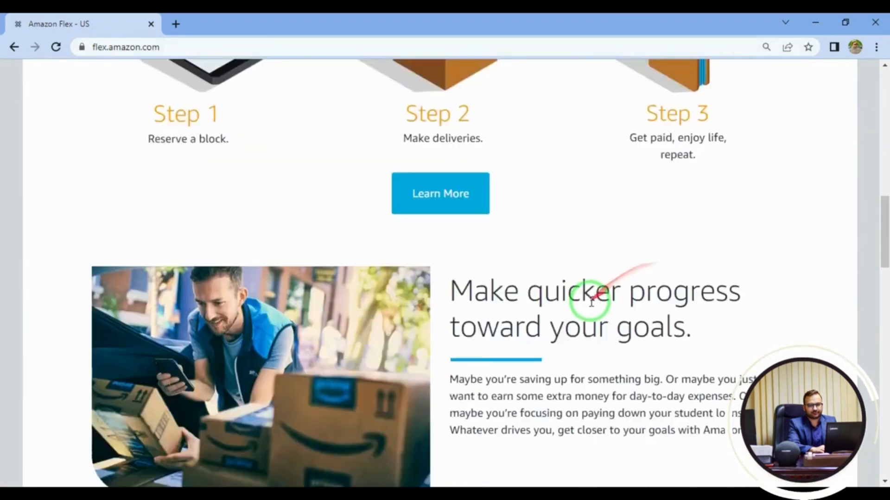
{"action": "scroll", "scroll_direction": "down", "scroll_amount": 3}
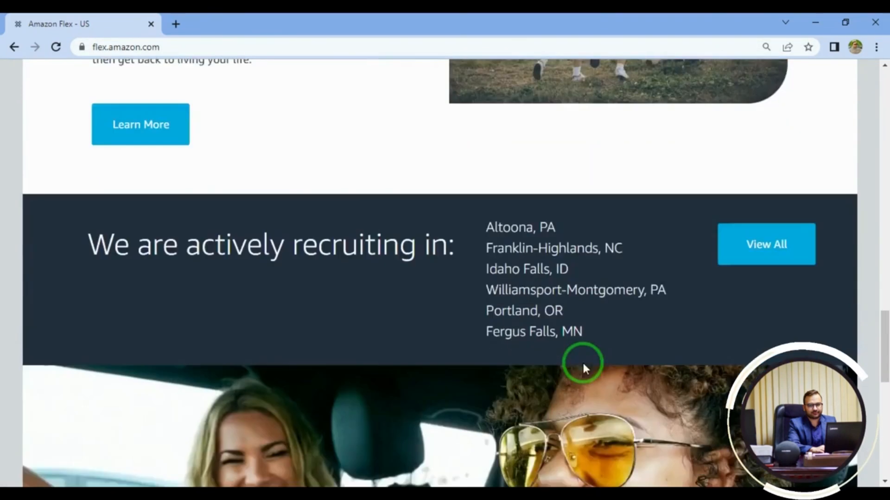
{"action": "scroll", "scroll_direction": "down", "scroll_amount": 3}
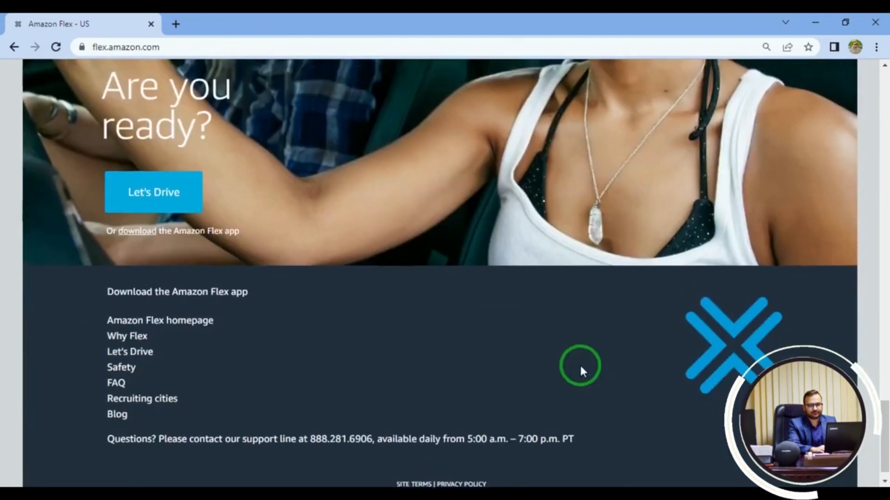
{"action": "scroll", "scroll_direction": "up", "scroll_amount": 3}
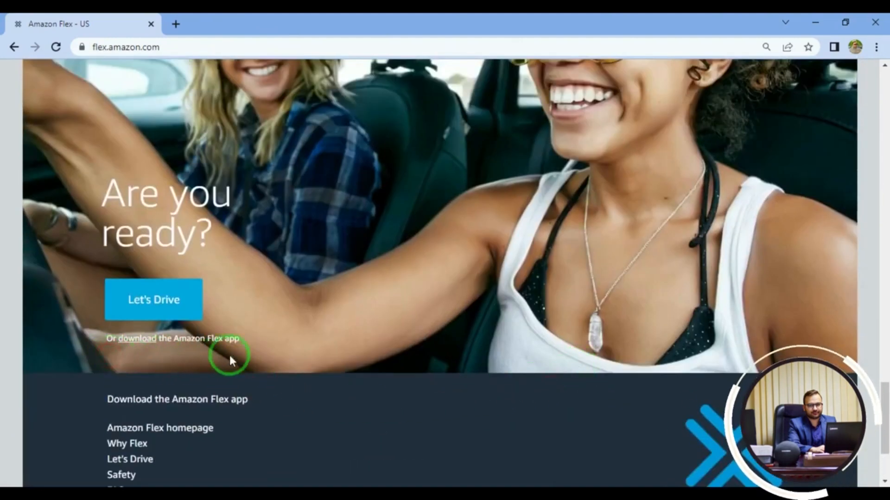
Step: Follow the 'download the Amazon Flex app' link and look over the Let's Drive page
{"action": "left_click", "coordinate": [153, 299]}
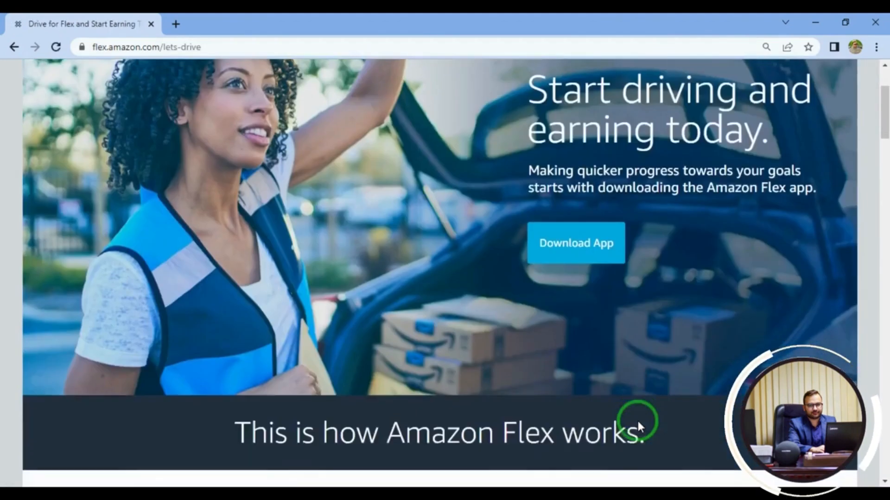
{"action": "scroll", "scroll_direction": "down", "scroll_amount": 3}
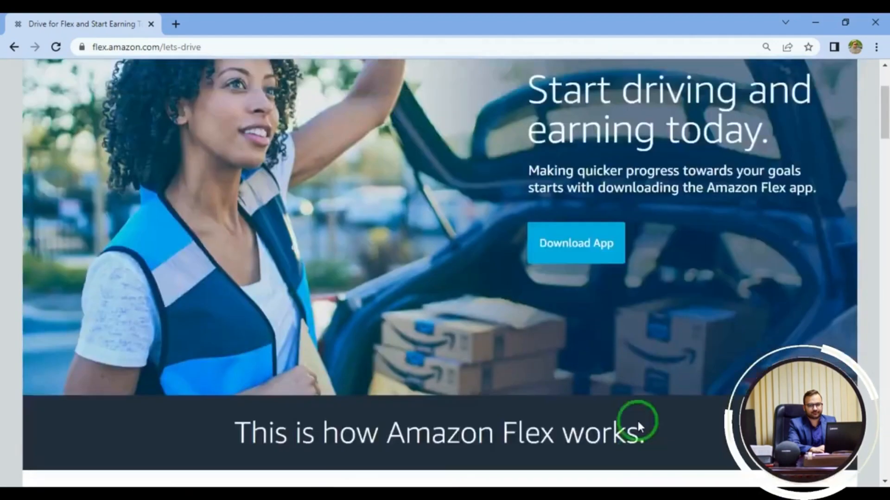
{"action": "scroll", "scroll_direction": "up", "scroll_amount": 3}
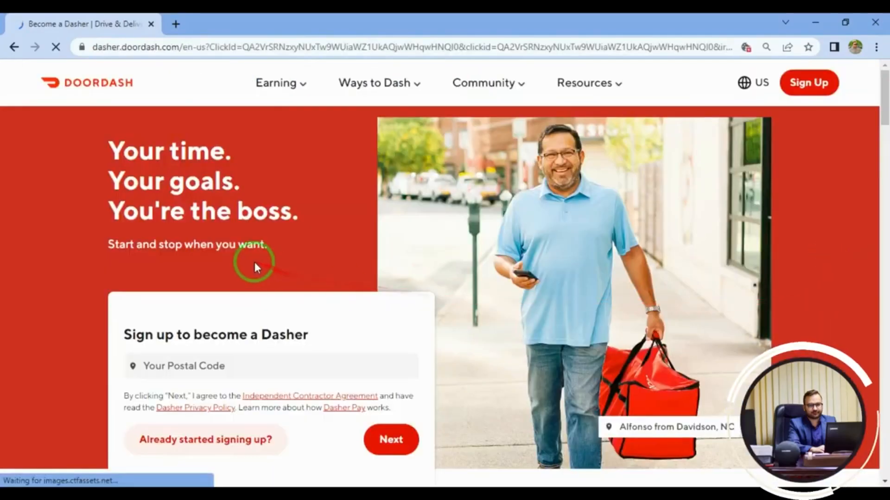
Step: Scroll the Dasher page through earnings, requirements and FAQ, expanding one FAQ answer
{"action": "scroll", "scroll_direction": "down", "scroll_amount": 3}
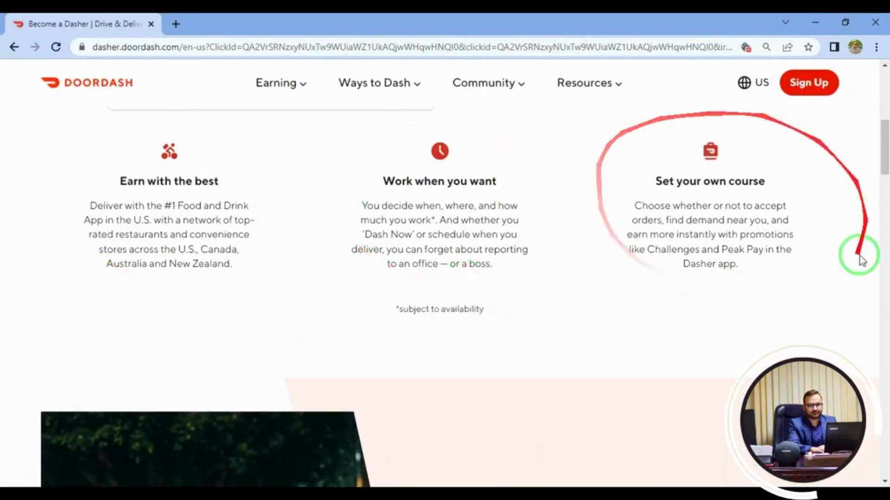
{"action": "scroll", "scroll_direction": "down", "scroll_amount": 3}
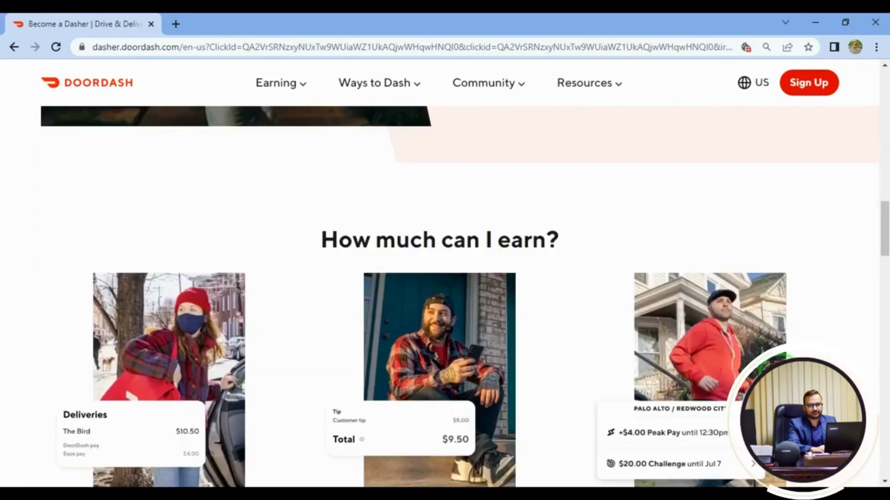
{"action": "scroll", "scroll_direction": "down", "scroll_amount": 3}
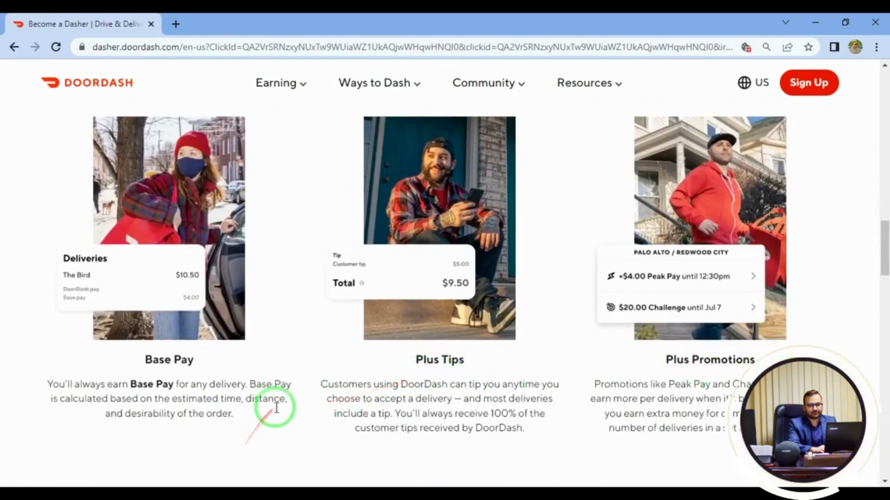
{"action": "scroll", "scroll_direction": "down", "scroll_amount": 3}
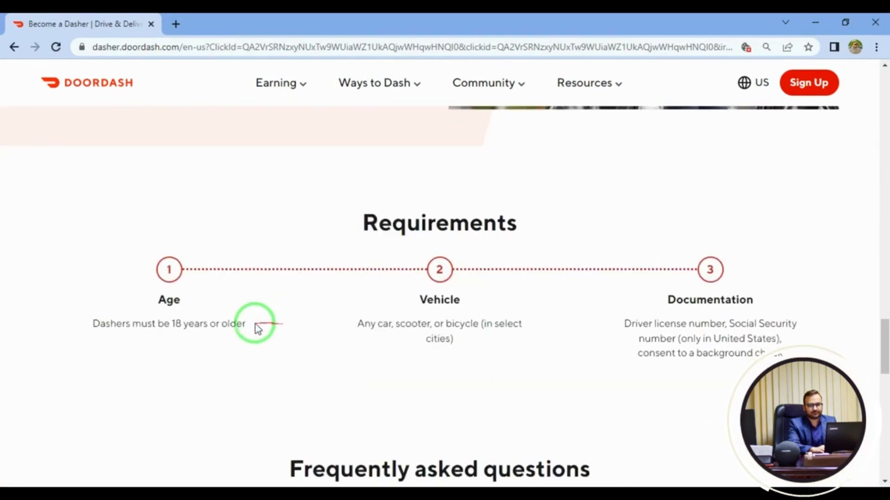
{"action": "scroll", "scroll_direction": "down", "scroll_amount": 3}
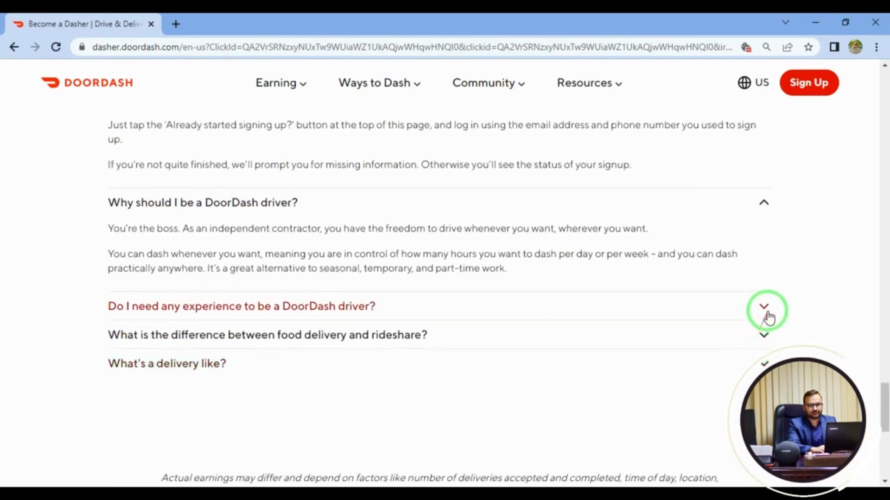
{"action": "left_click", "coordinate": [763, 306]}
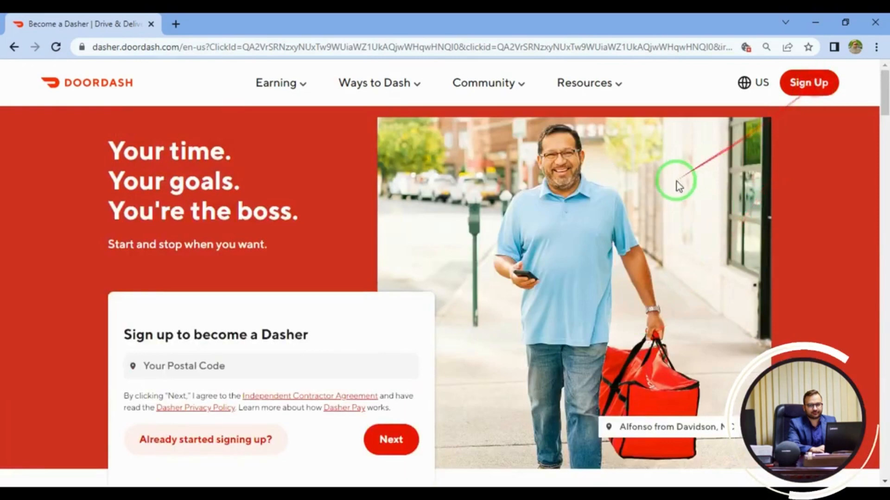
Step: Bring up the Dasher sign-up popup asking for a postal code via Sign Up
{"action": "left_click", "coordinate": [808, 82]}
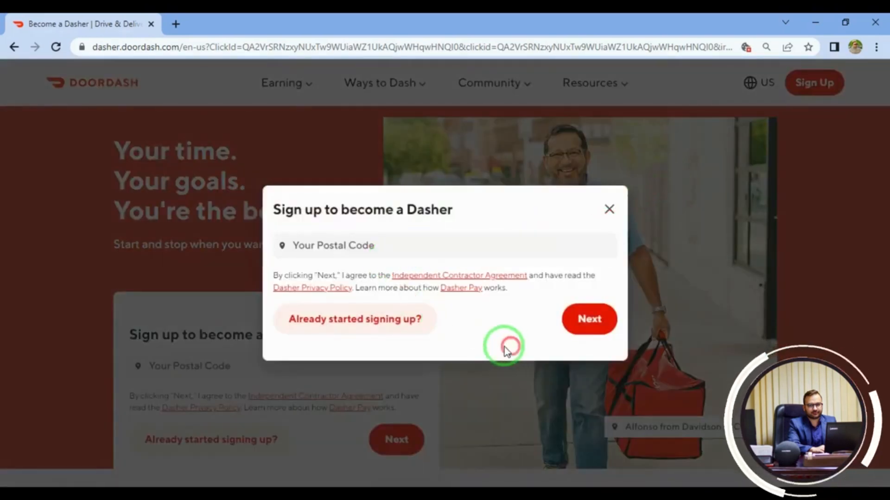